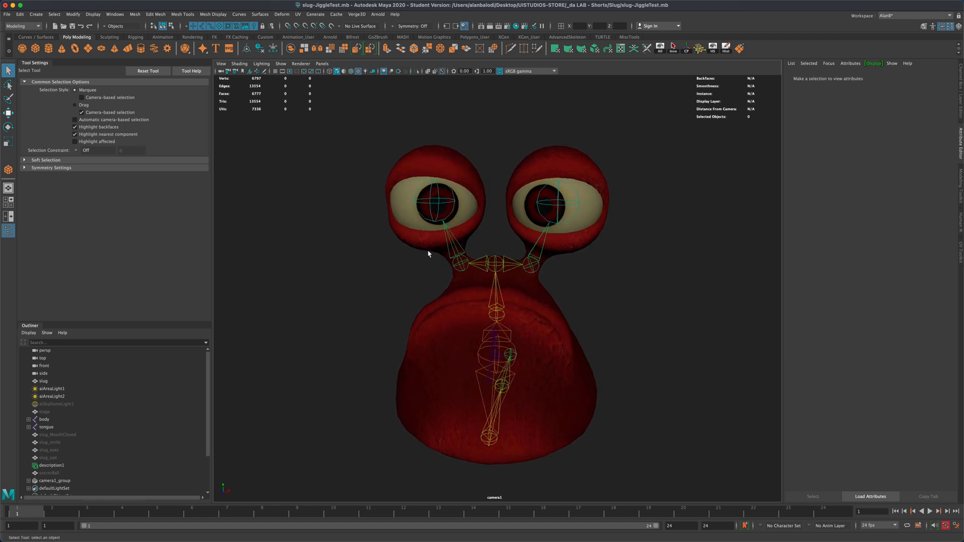
Orbit around the snail and select the skeleton's body joint
drag(428, 254, 654, 297)
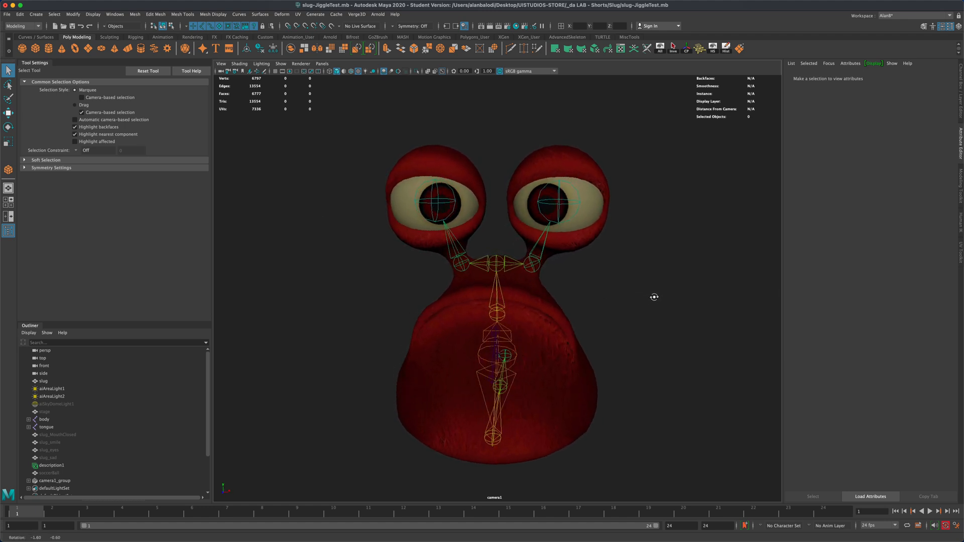
drag(655, 297, 646, 299)
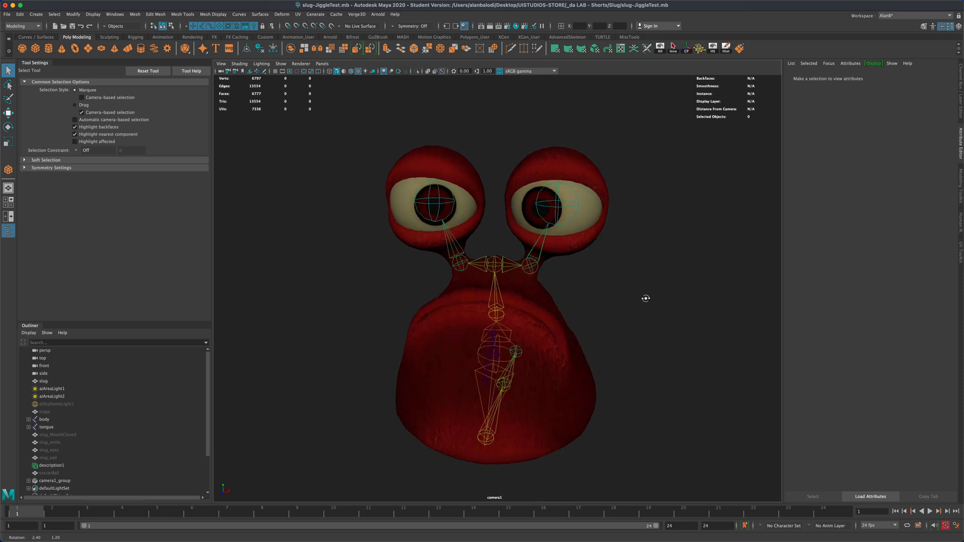
drag(646, 298, 331, 294)
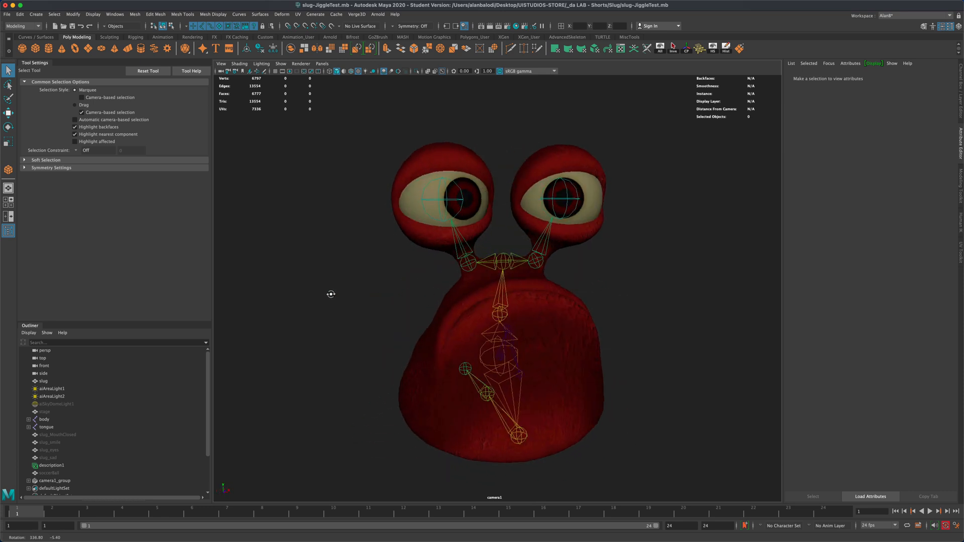
drag(331, 294, 581, 293)
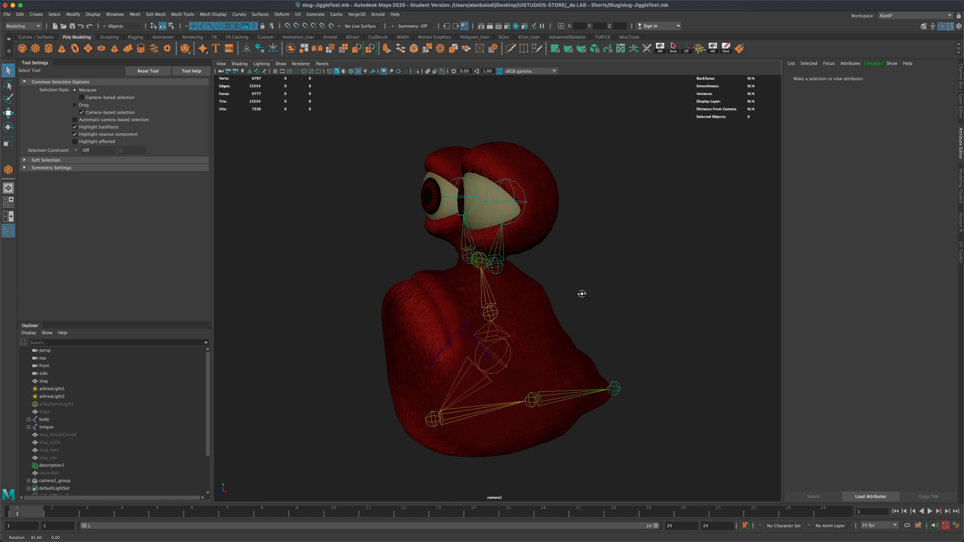
drag(582, 294, 635, 315)
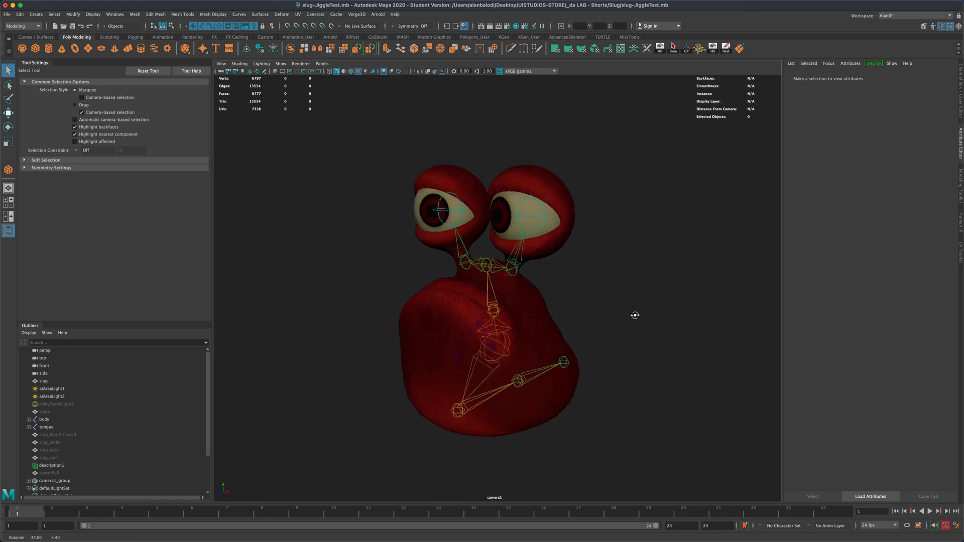
click(44, 420)
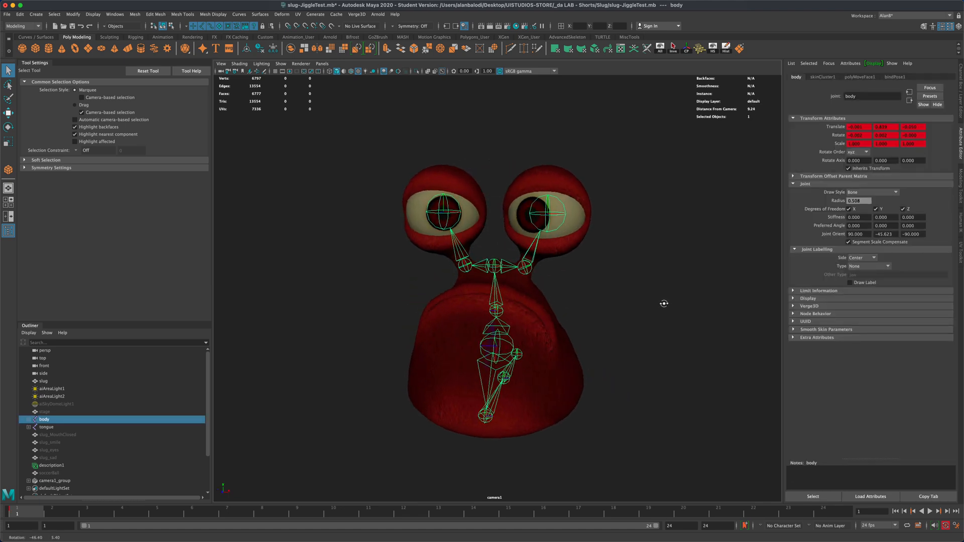
Keyframe the eye-stalk joint's translation at several frames on the Time Slider
drag(664, 303, 625, 309)
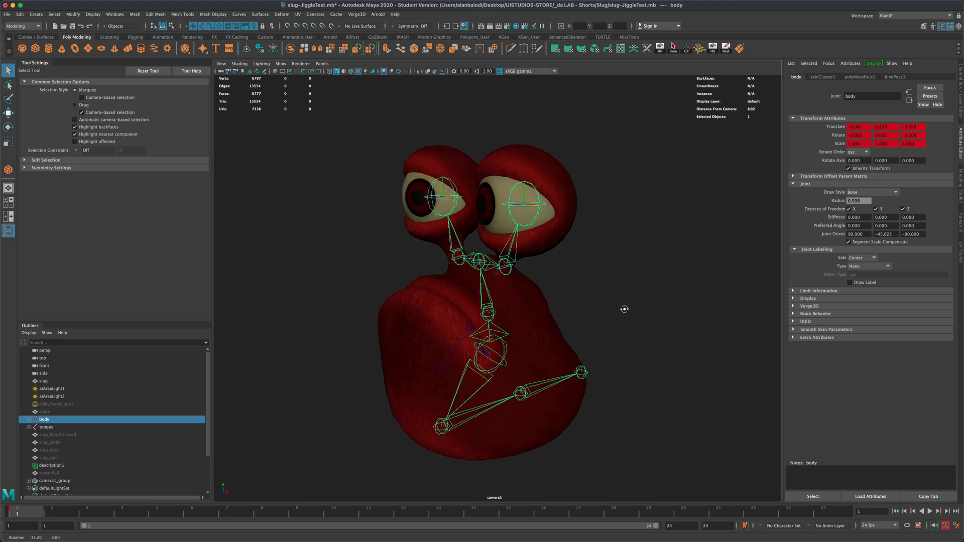
drag(624, 309, 664, 323)
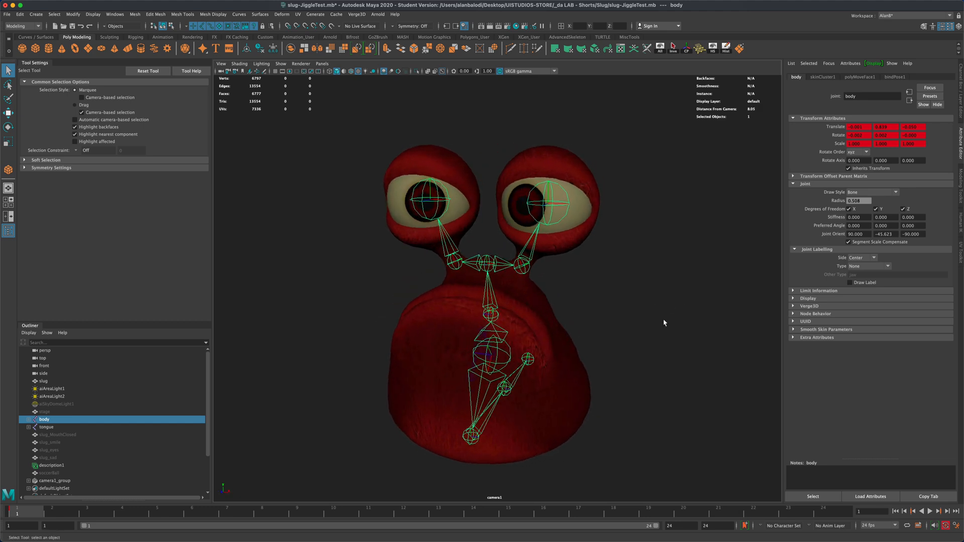
scroll(down, 3)
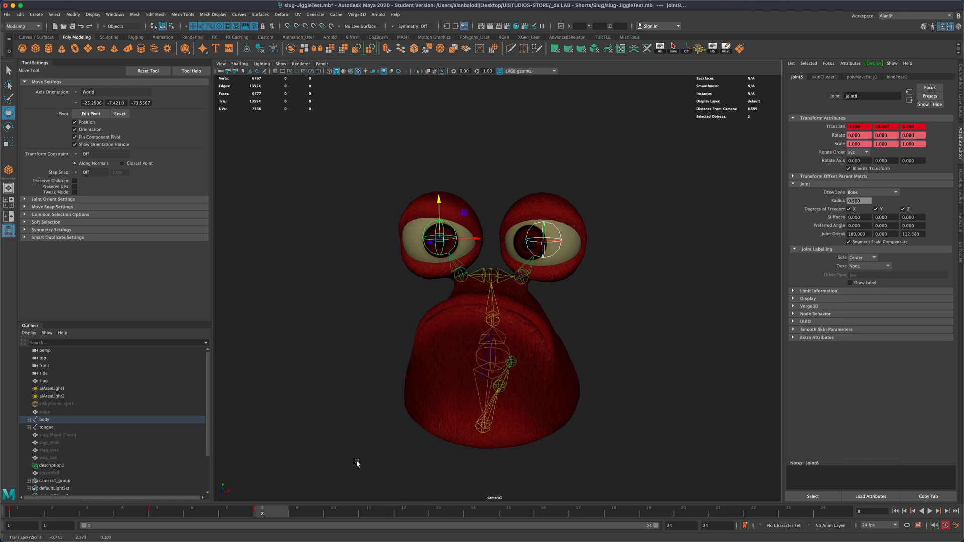
click(370, 520)
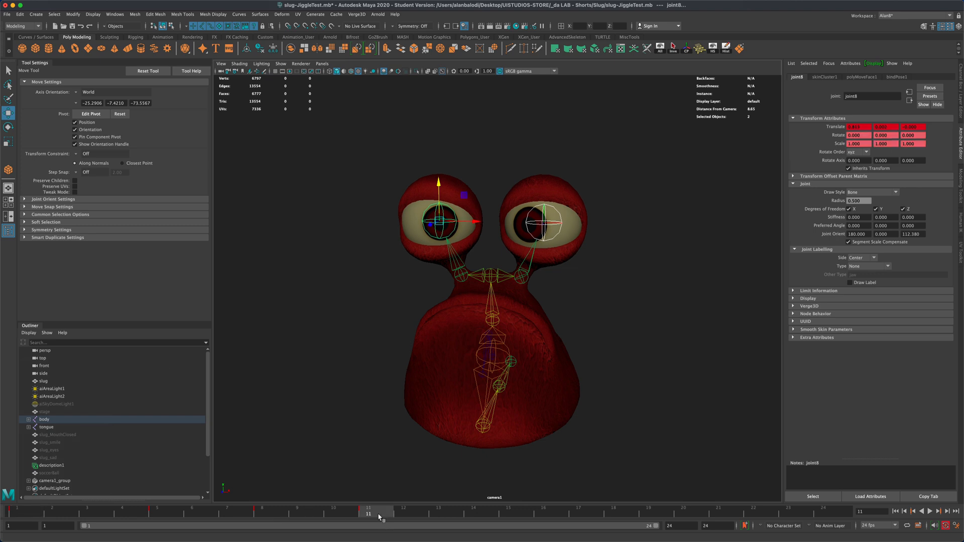
right_click(368, 514)
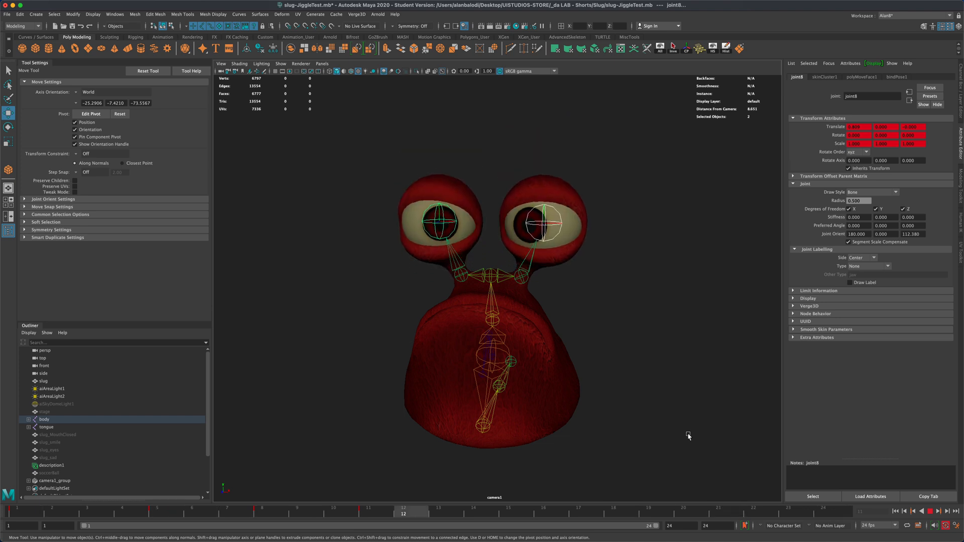
mouse_move(680, 412)
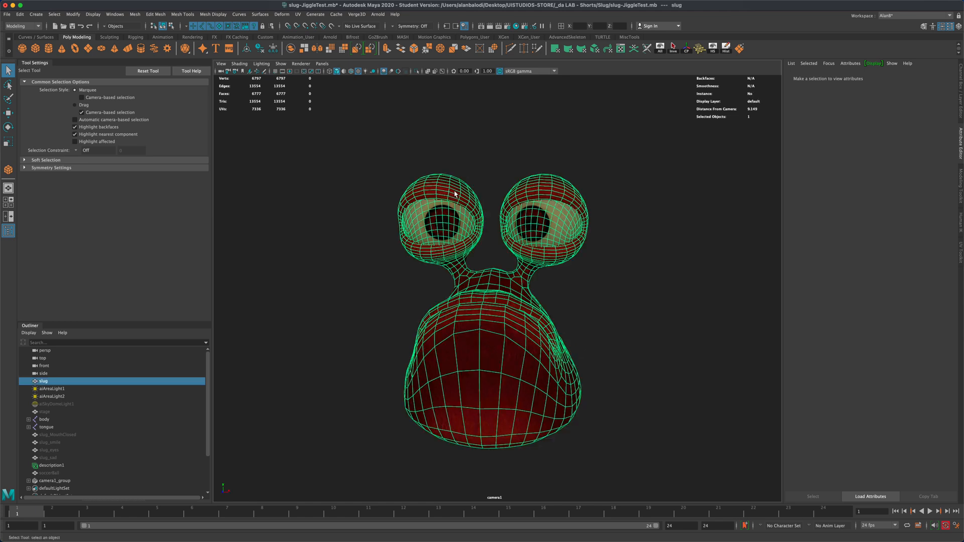
Tumble slightly and switch the slug mesh into Vertex selection mode
drag(455, 194, 350, 223)
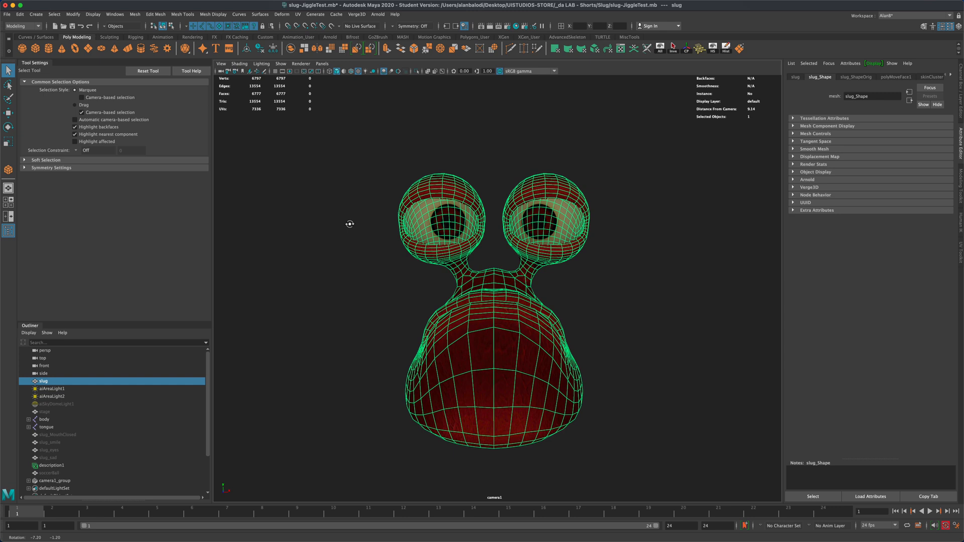
right_click(425, 190)
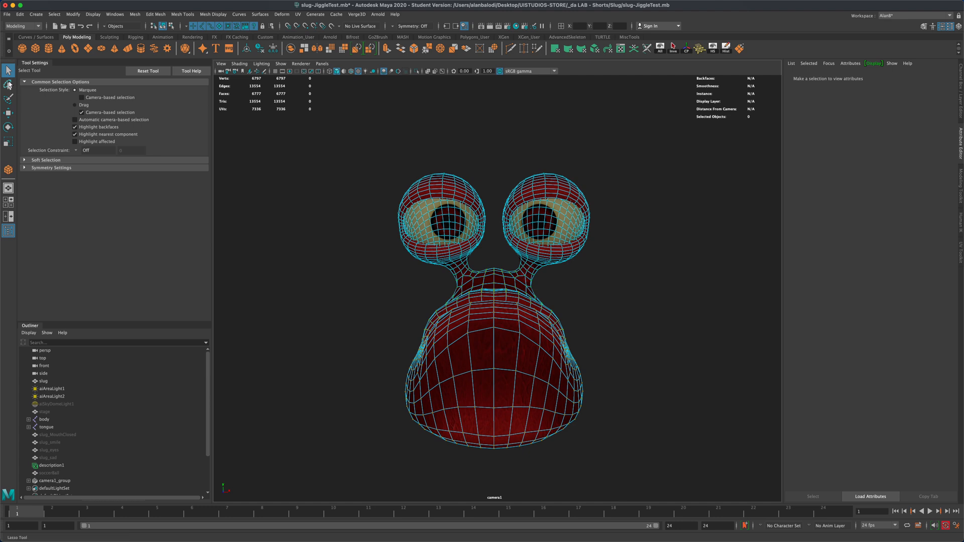
Lasso-select the eyeball and eye-stalk vertices on both eyes, then check from the front
click(8, 85)
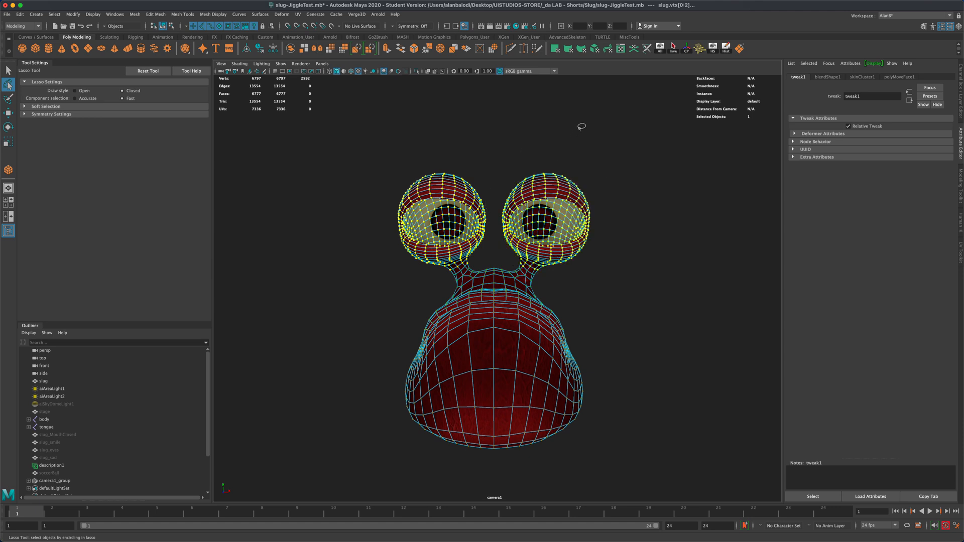
mouse_move(606, 171)
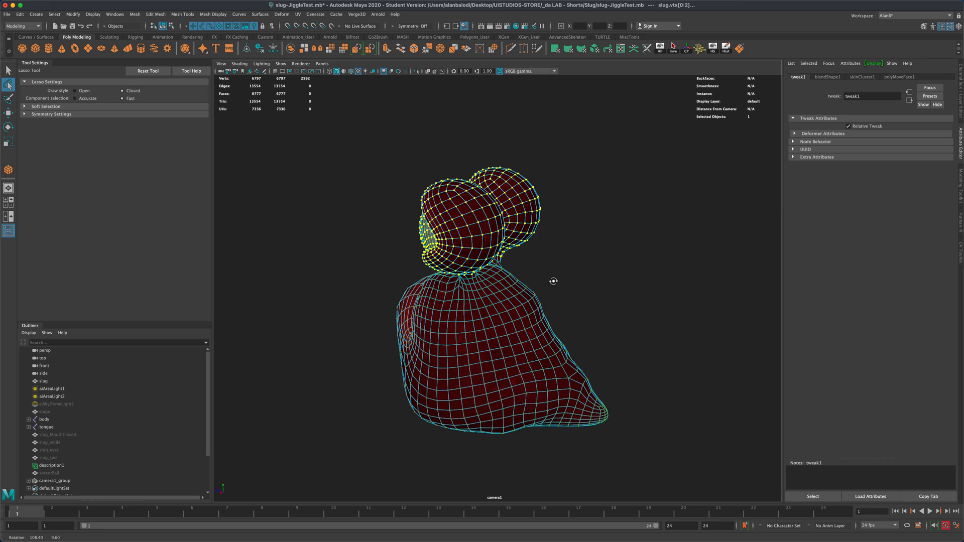
drag(553, 282, 671, 279)
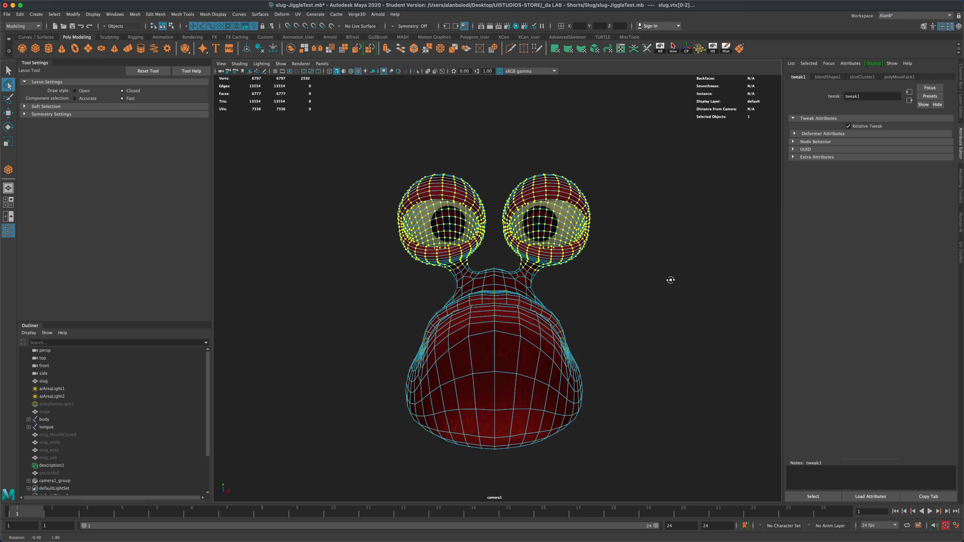
click(288, 14)
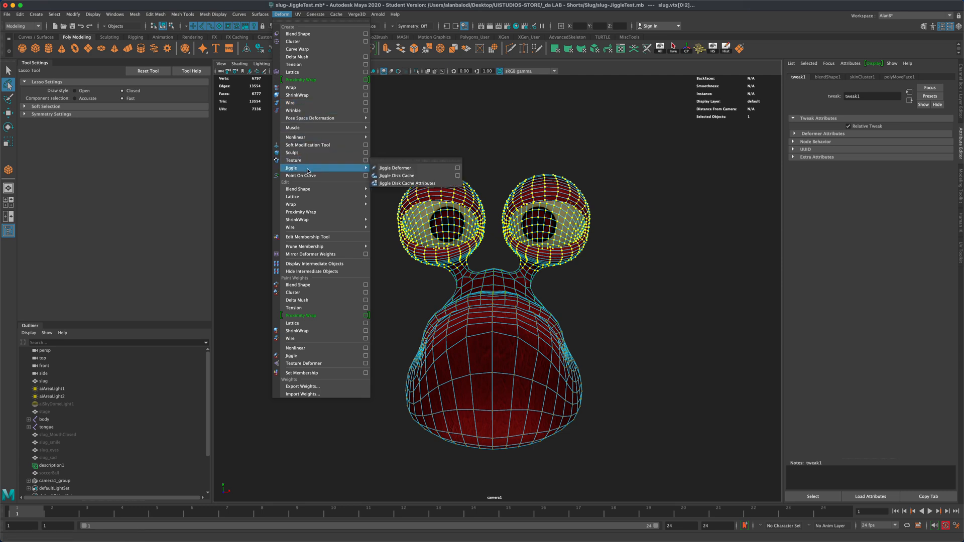
mouse_move(411, 168)
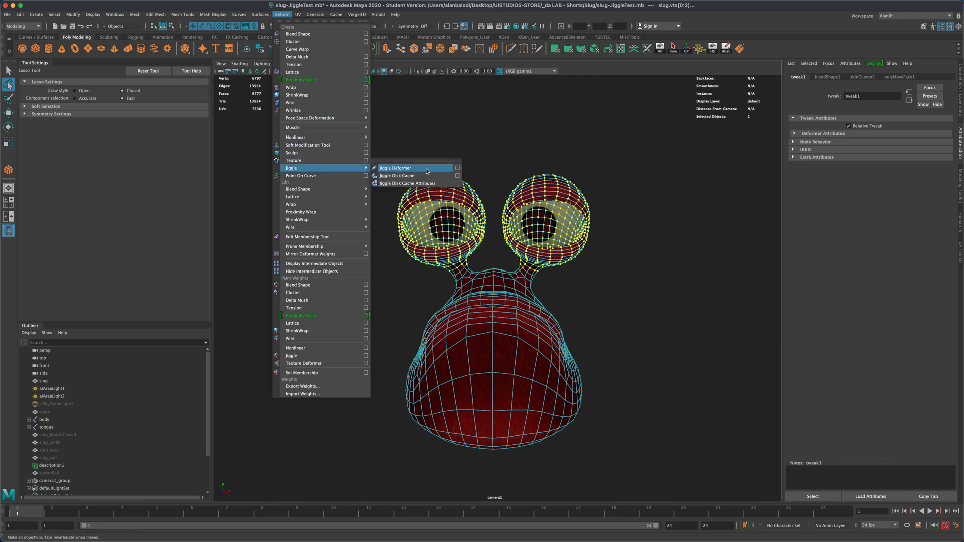
Apply a Jiggle Deformer (jiggle1) to the selected eyeball vertices
click(396, 168)
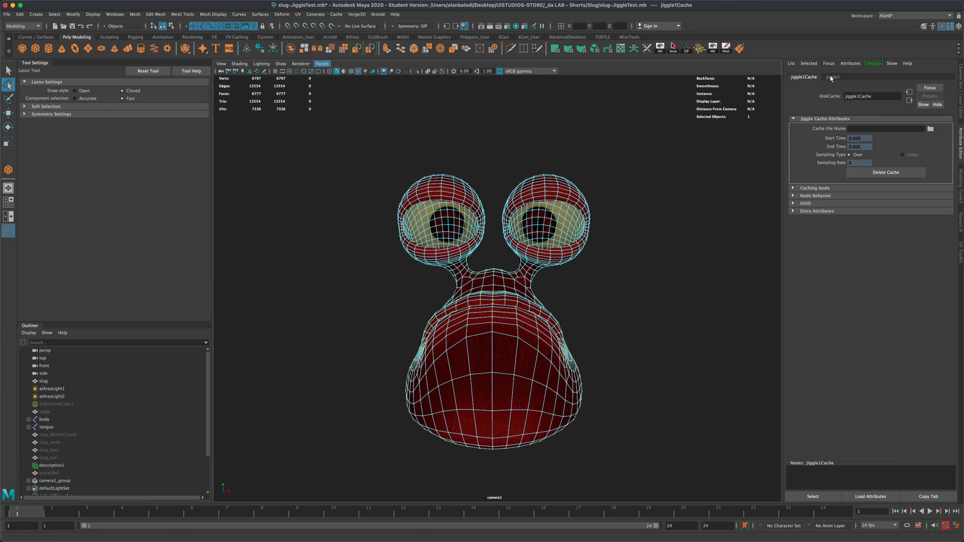
Play the animation and tune jiggle1 to Stiffness 0.114 and Damping 0.568
click(833, 77)
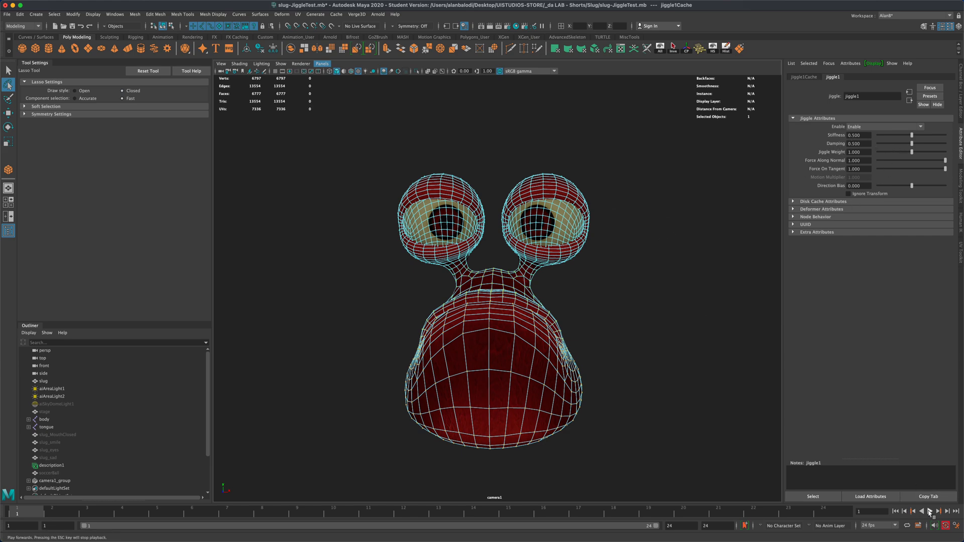
click(936, 525)
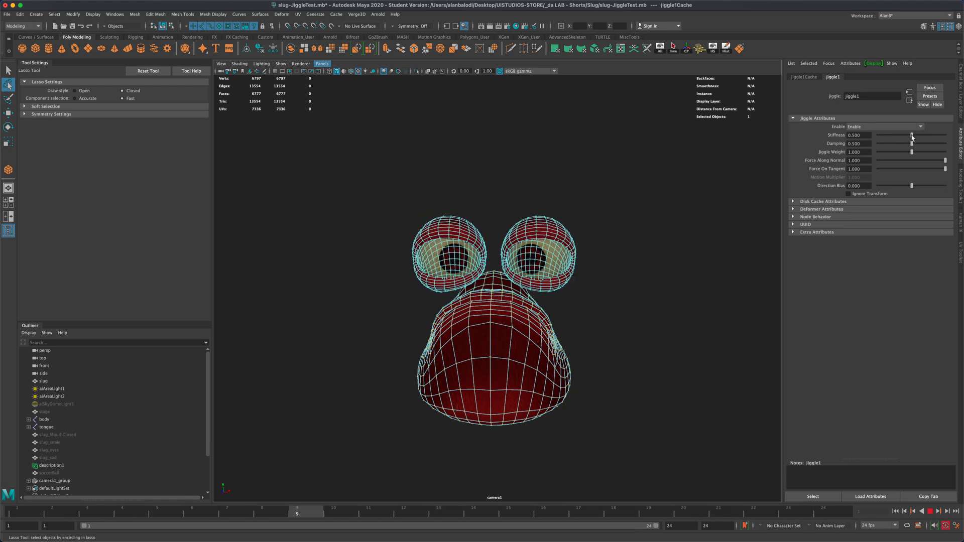
drag(912, 135, 894, 135)
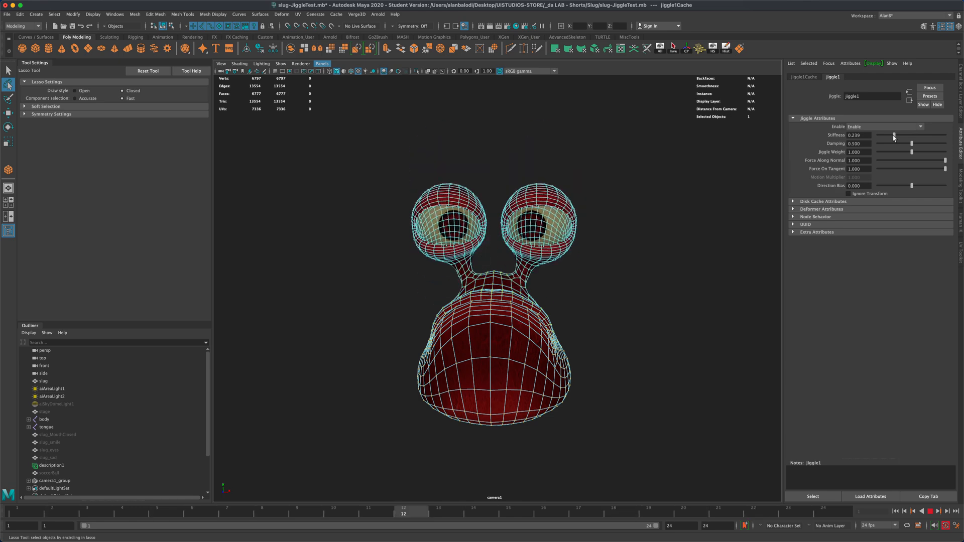
click(440, 514)
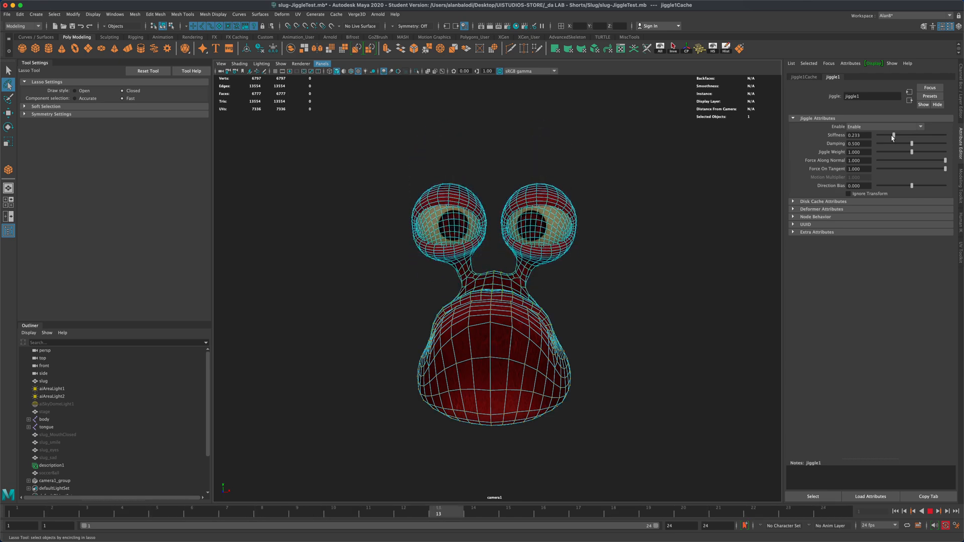
drag(893, 135, 884, 135)
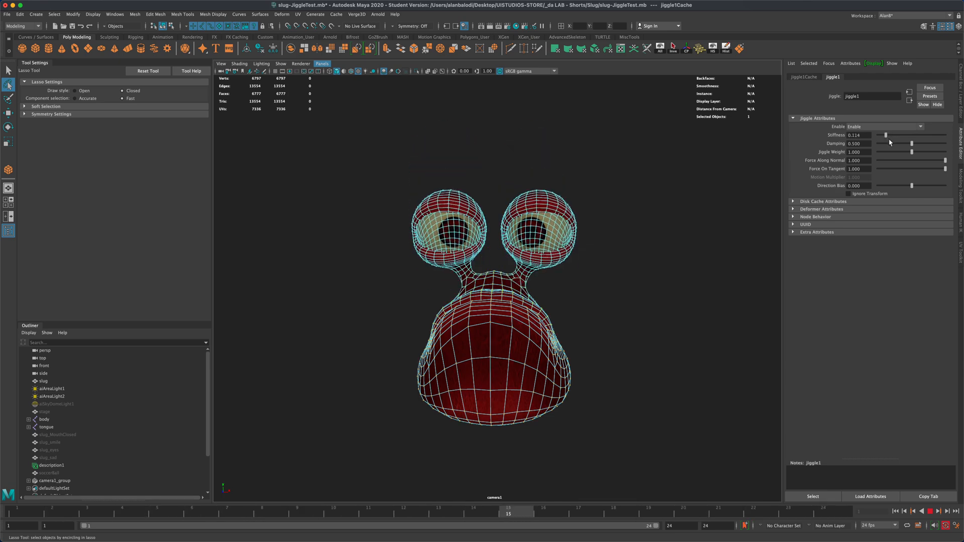
drag(912, 144, 894, 143)
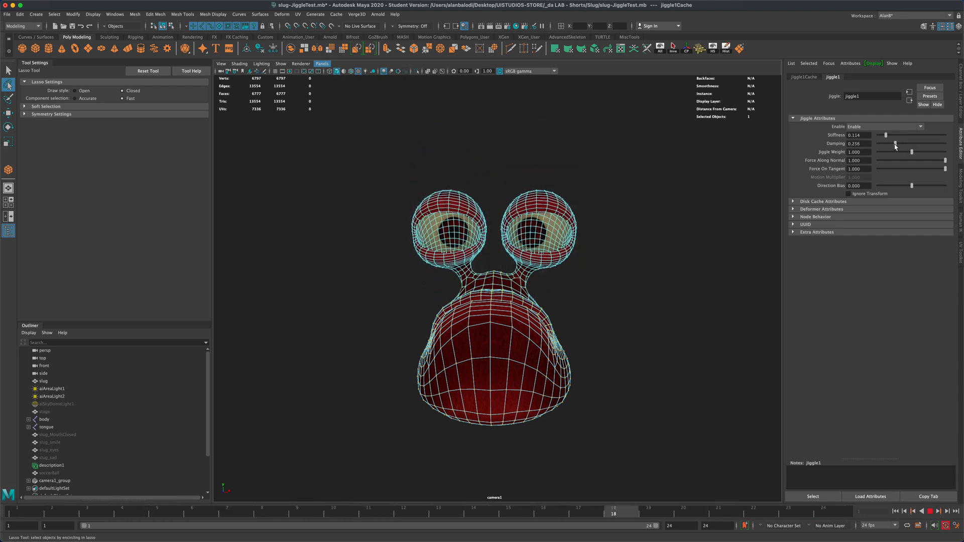
drag(895, 146, 916, 146)
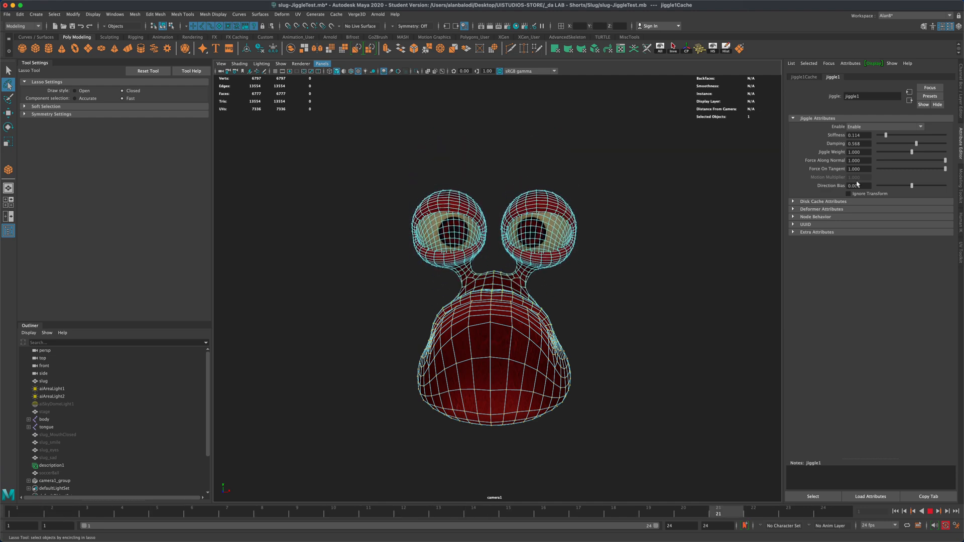
click(937, 510)
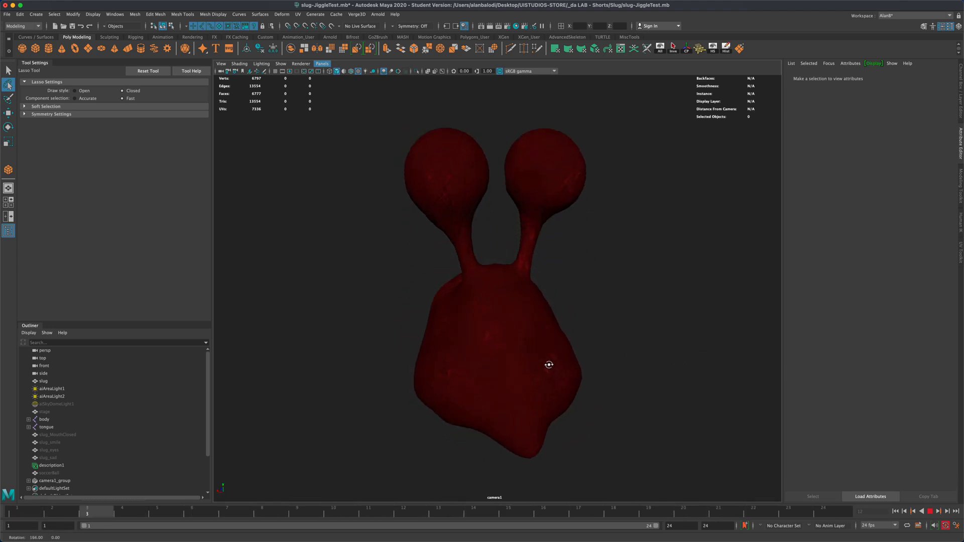
Orbit around the shaded red snail during playback to watch the eye stalks jiggle
drag(549, 364, 671, 355)
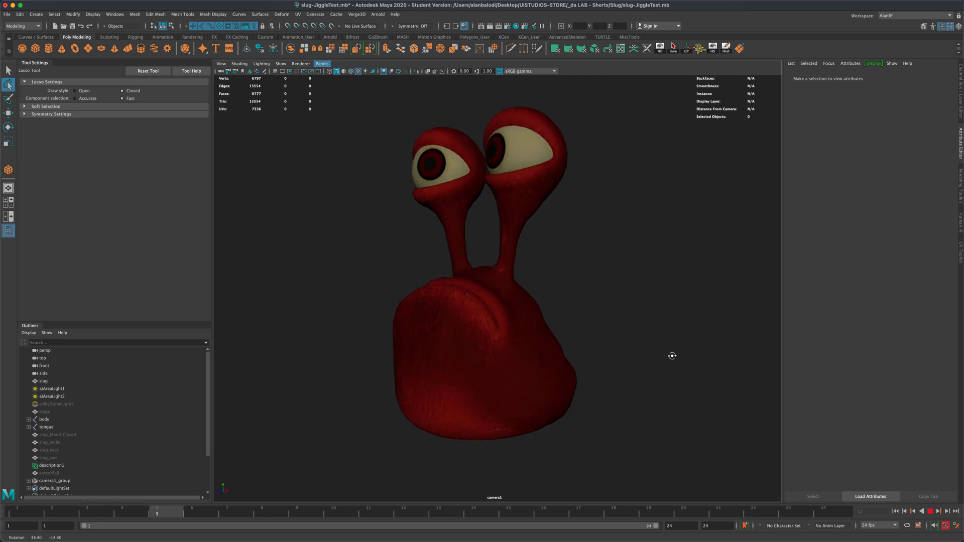
drag(672, 355, 764, 366)
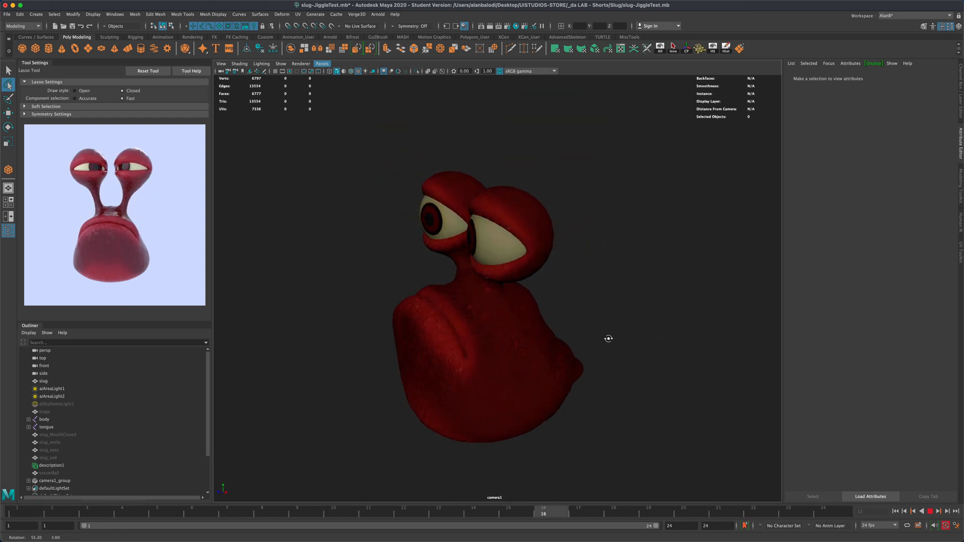
drag(609, 339, 638, 337)
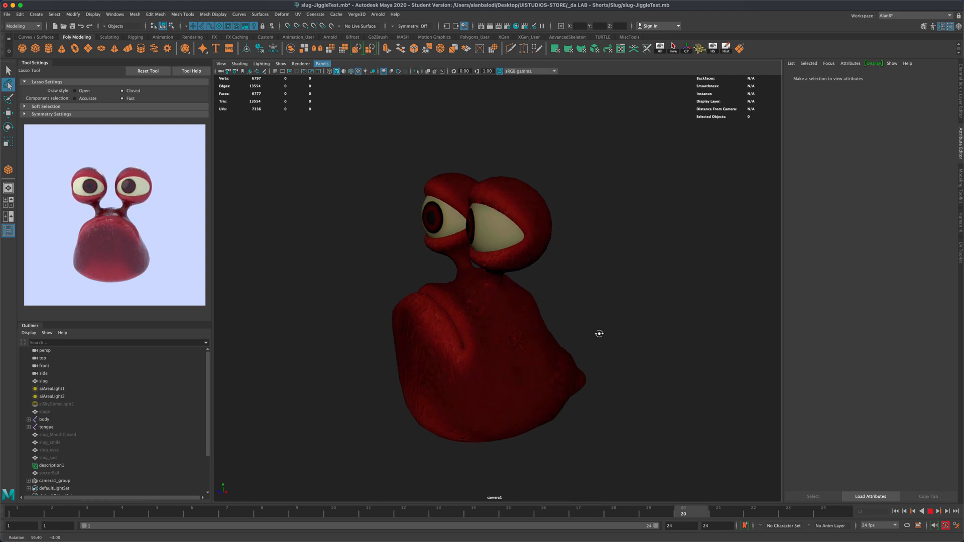
drag(600, 334, 640, 328)
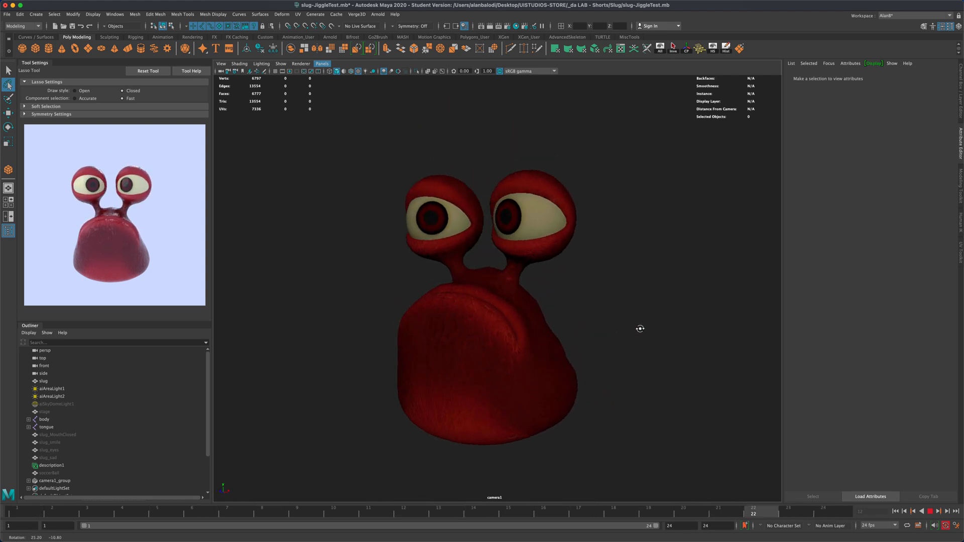
drag(641, 329, 646, 315)
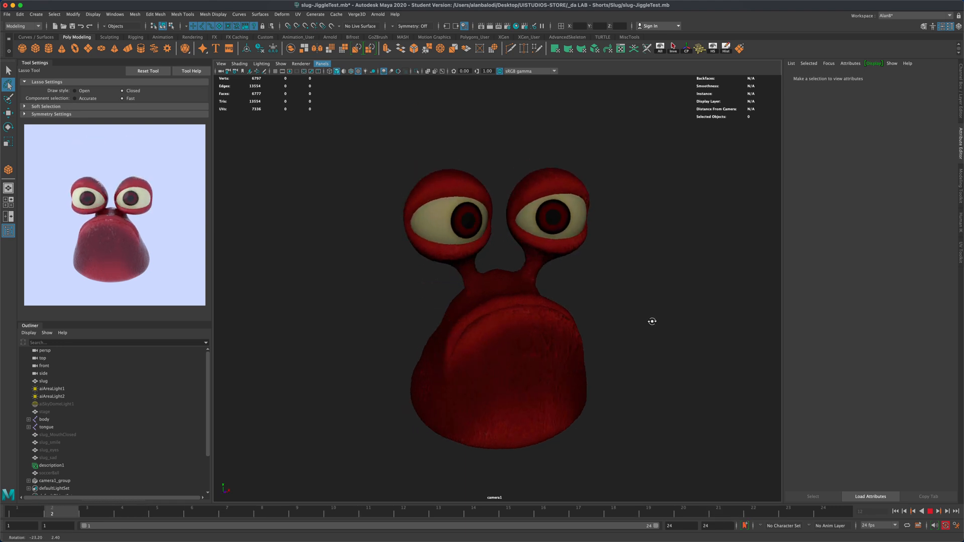
click(89, 512)
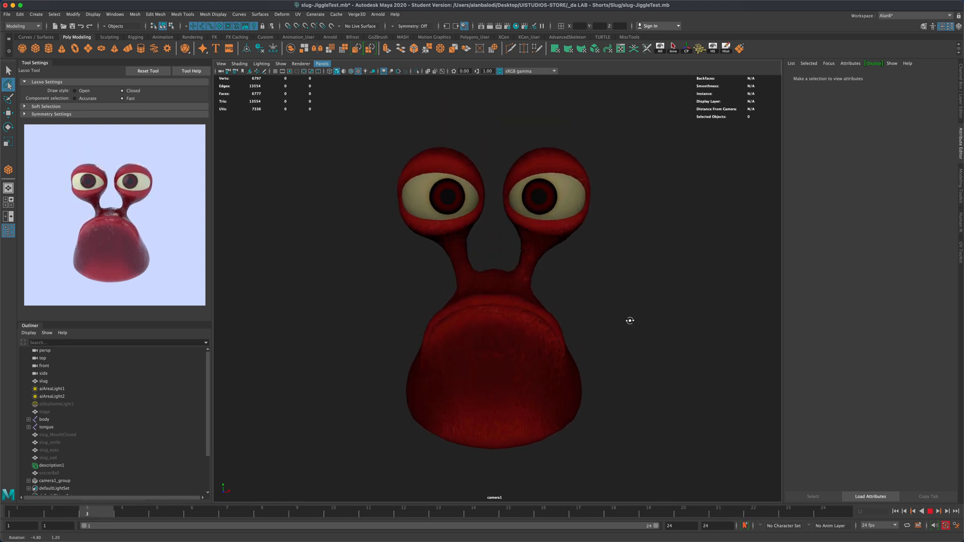